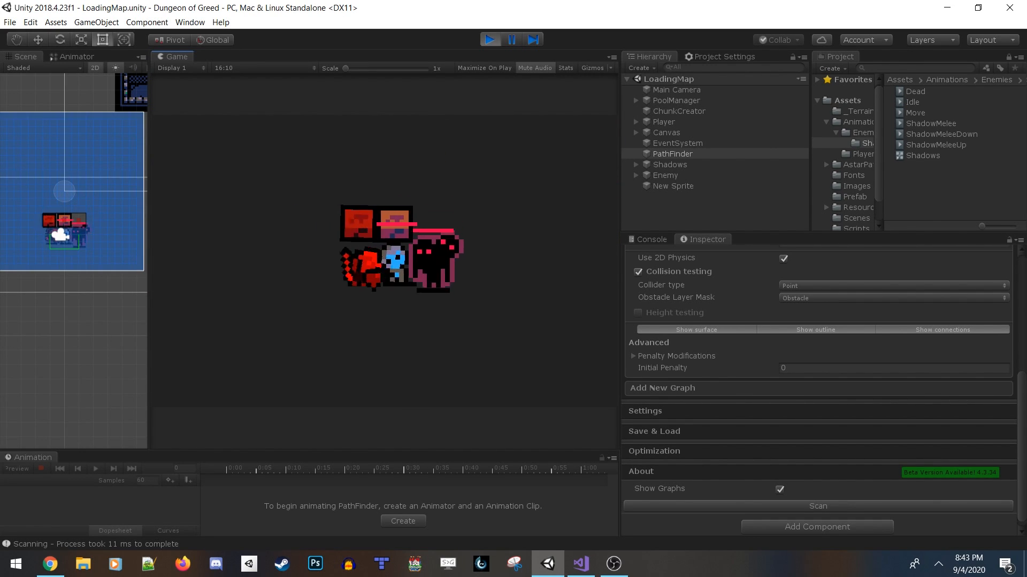
- Drag the brown boot sprites together into an evenly spaced row on the tileset
click(347, 564)
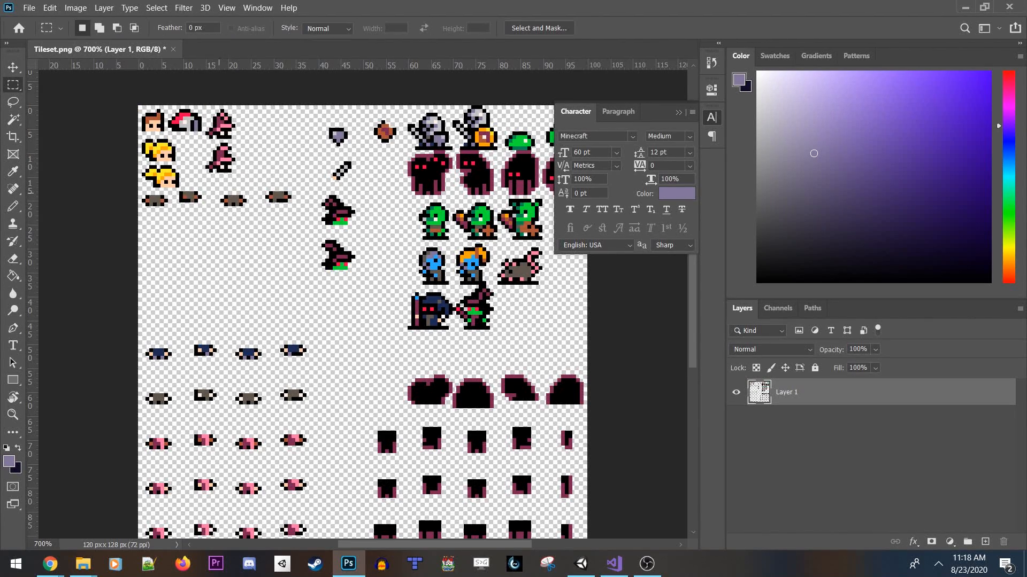
drag(224, 196, 291, 210)
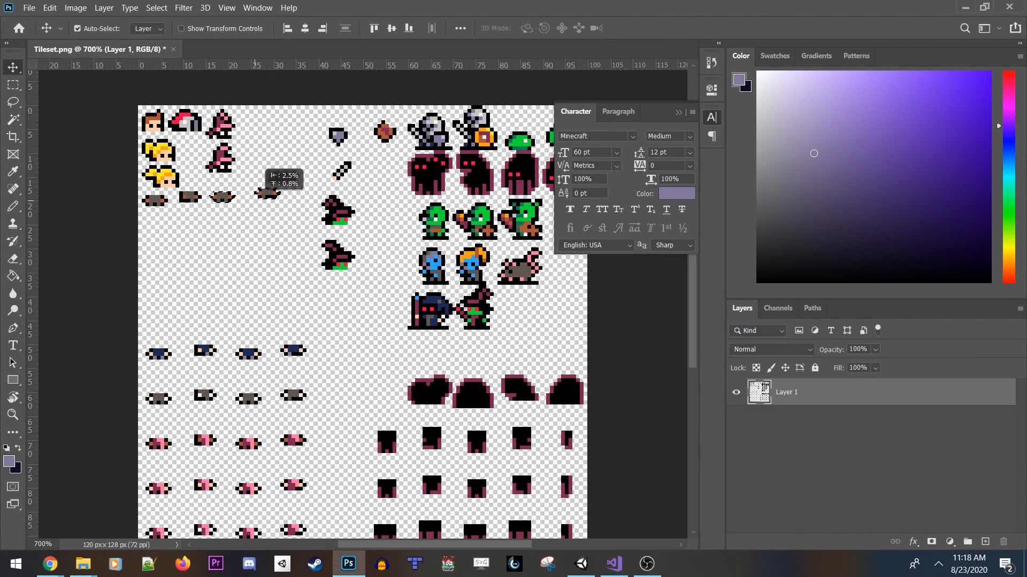
click(12, 85)
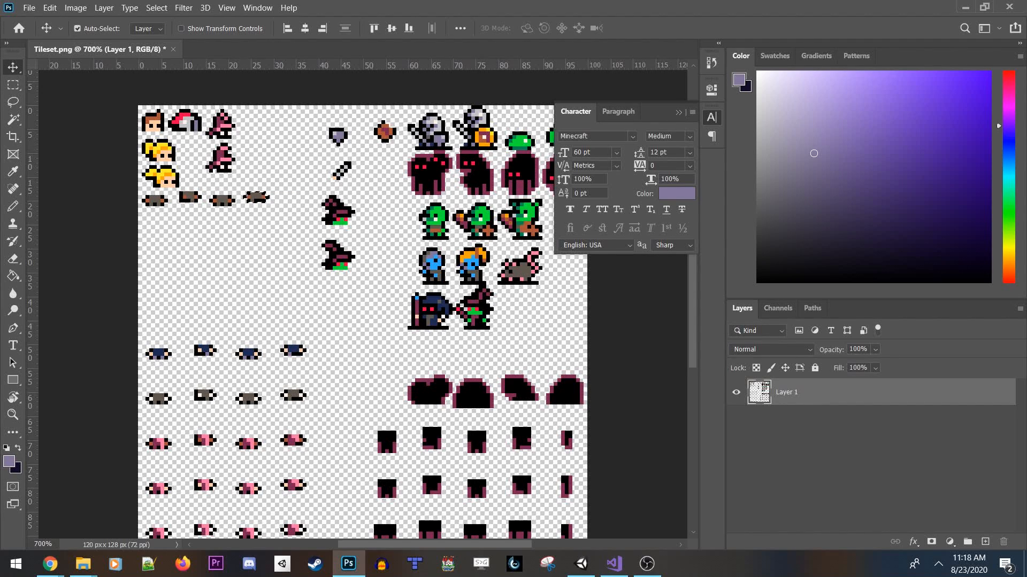
click(11, 85)
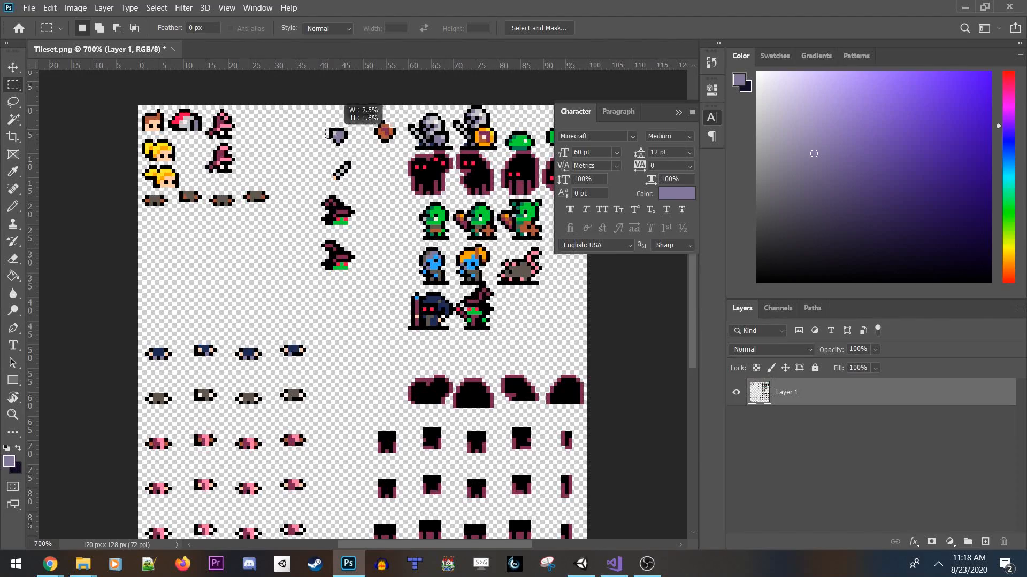
click(11, 67)
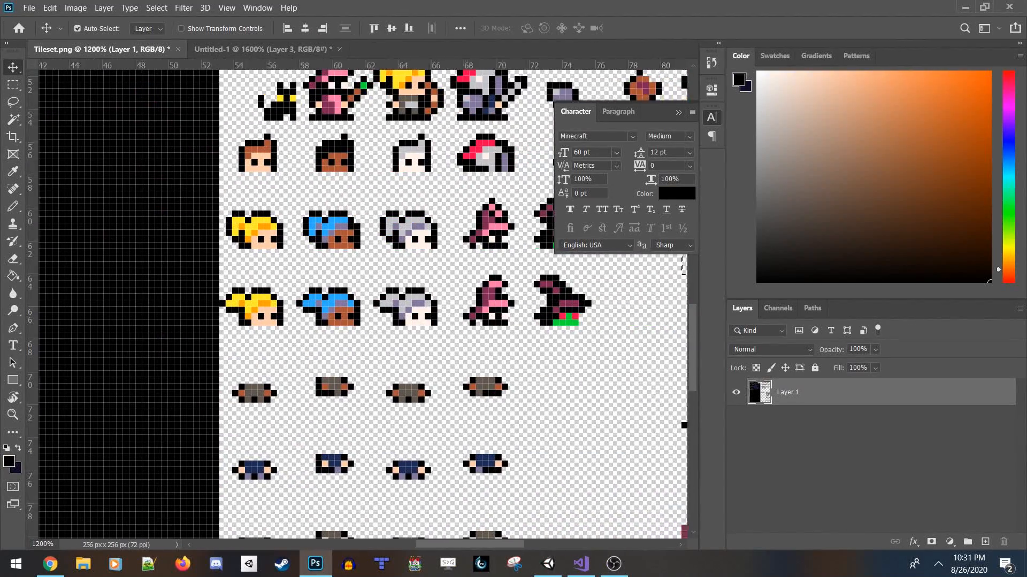
- Delete the black bar layer (Layer 2) from the tileset document
scroll(down, 3)
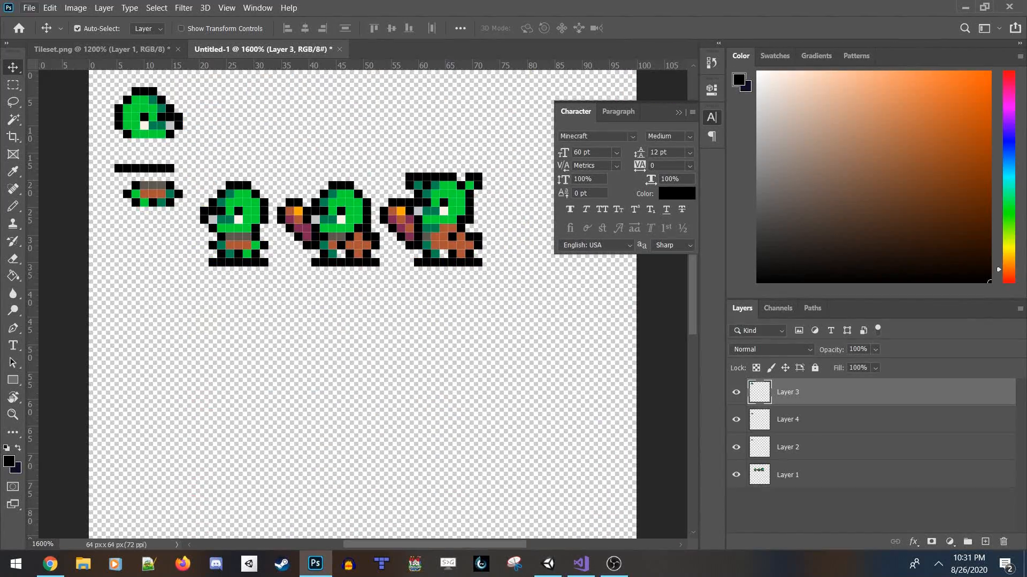
click(787, 447)
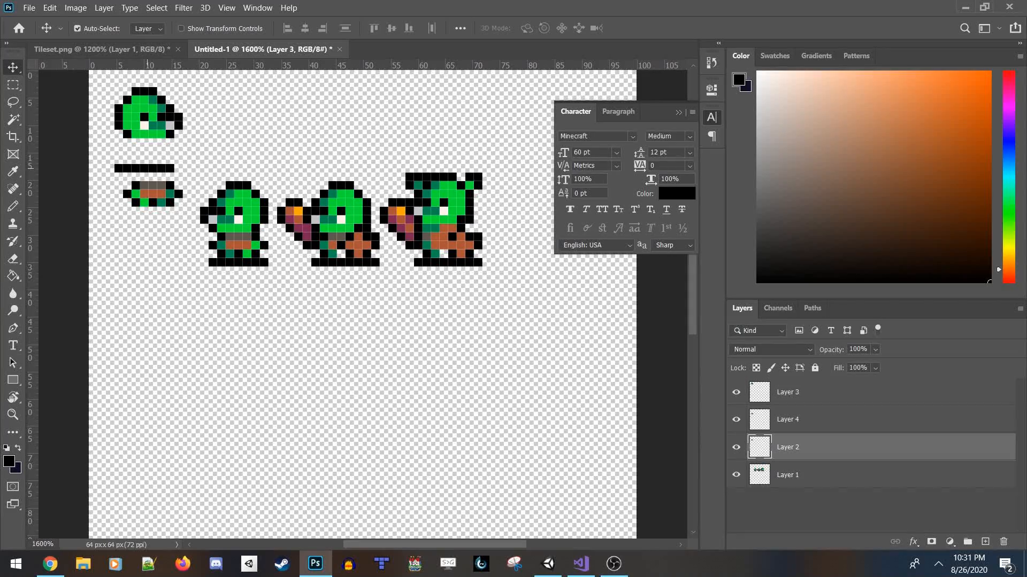
right_click(787, 447)
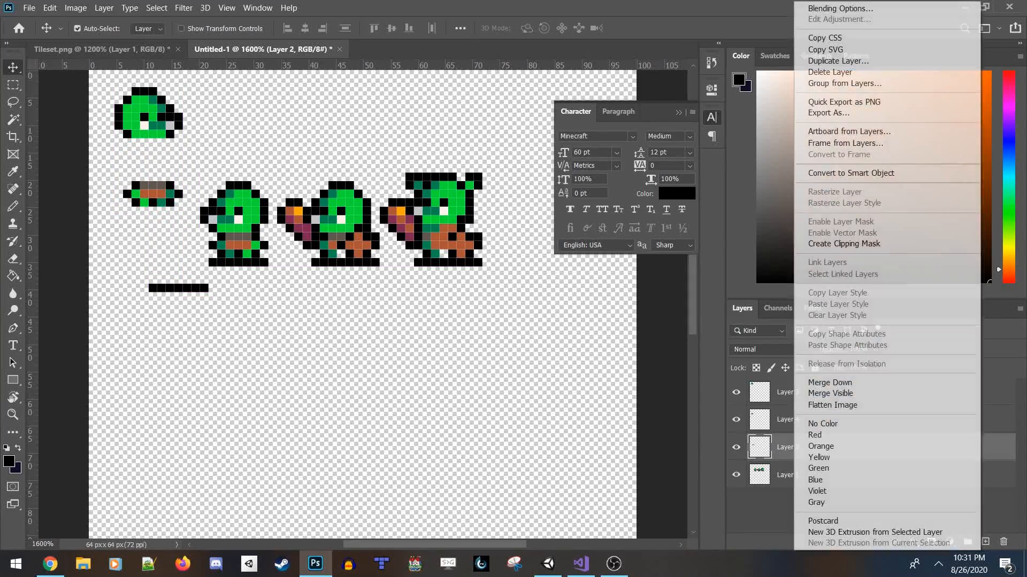
click(829, 73)
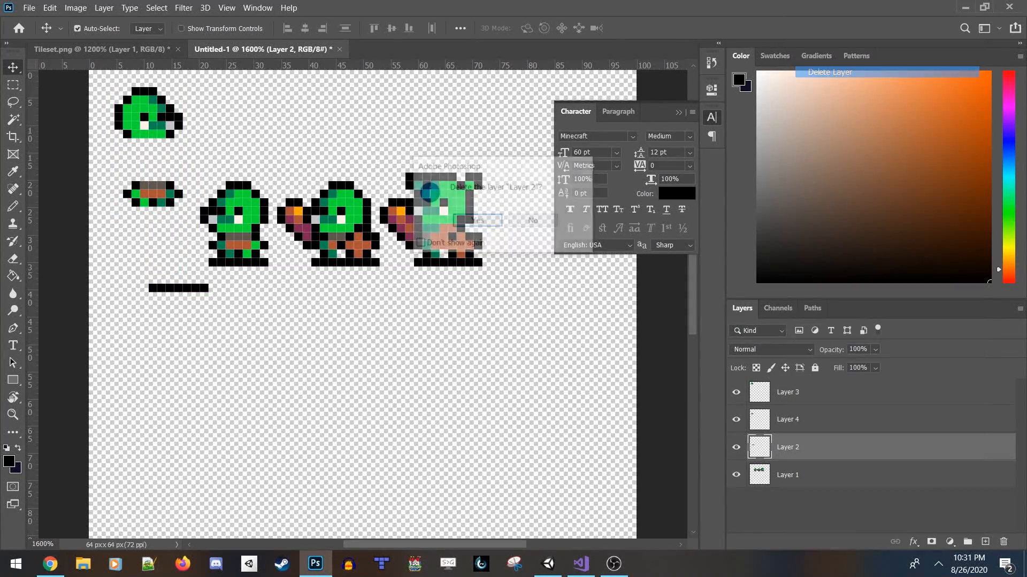
click(477, 220)
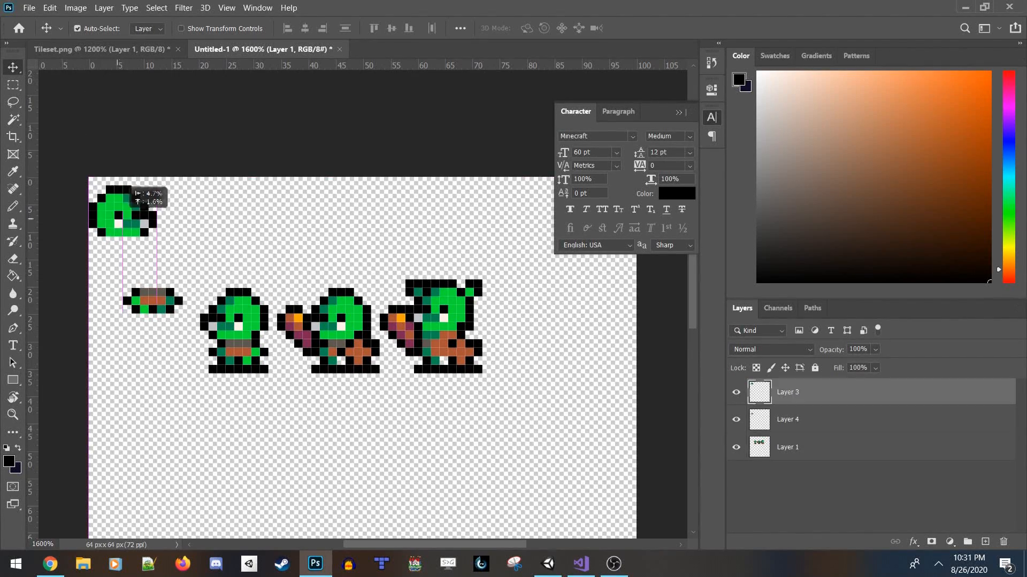
click(787, 419)
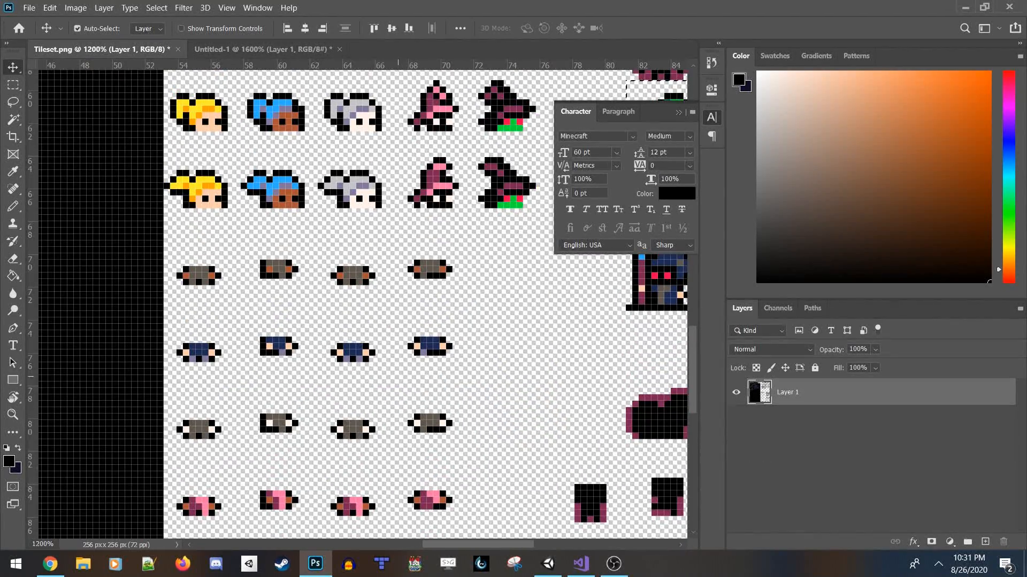
- Marquee the brown boot row, copy it to its own layer, and move it into Untitled-1
click(13, 85)
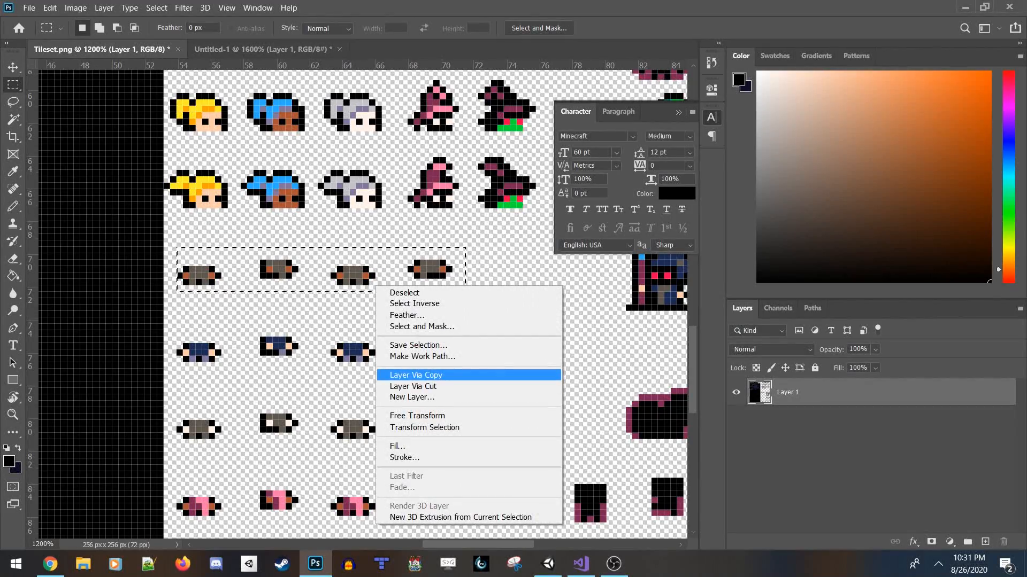
click(415, 375)
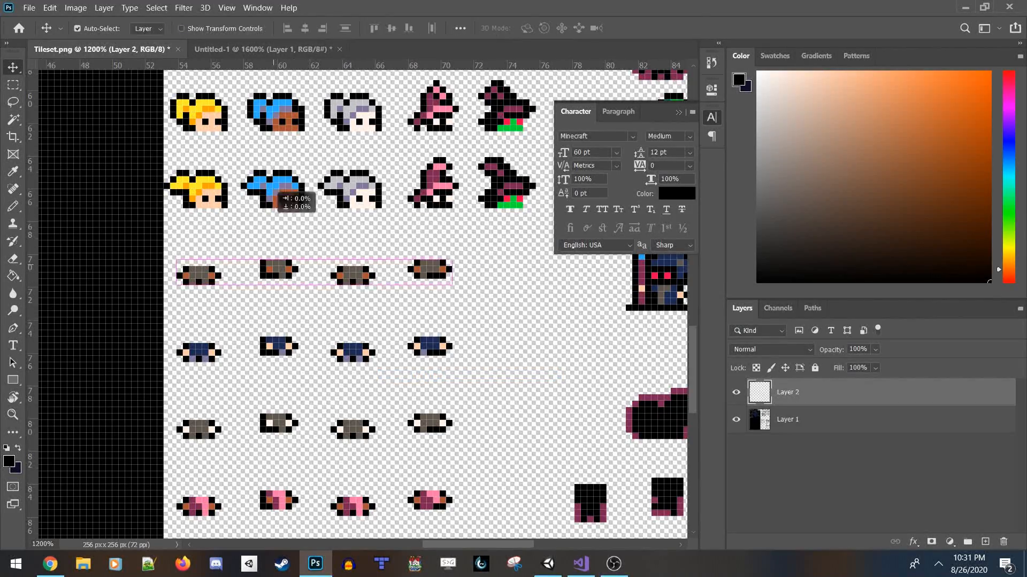
click(265, 49)
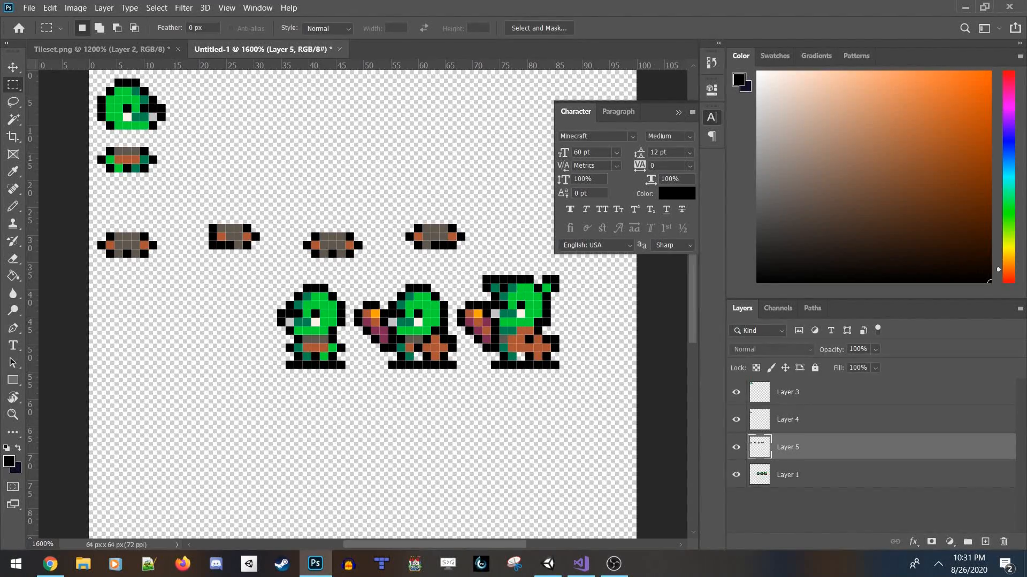
click(787, 420)
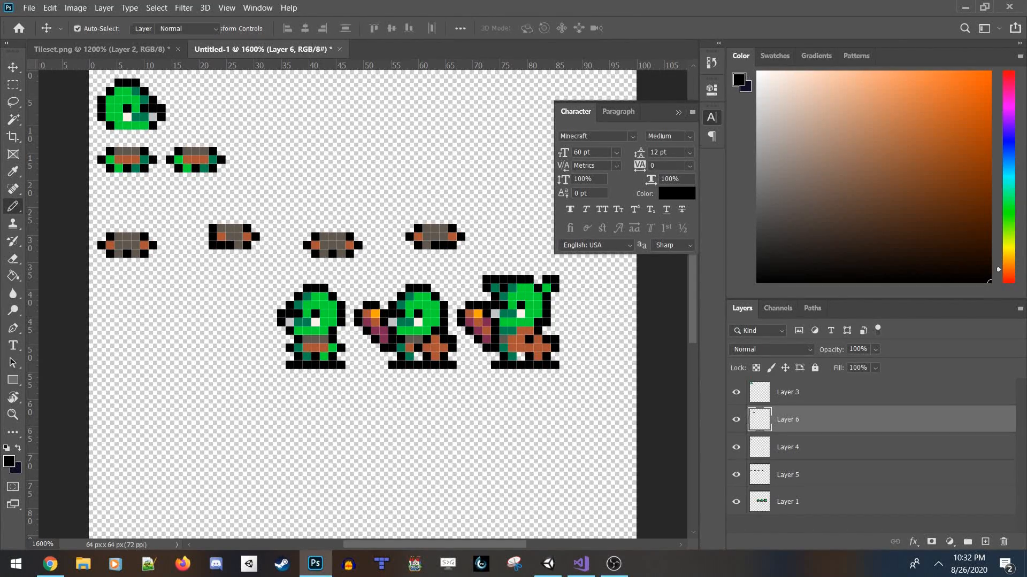
click(613, 564)
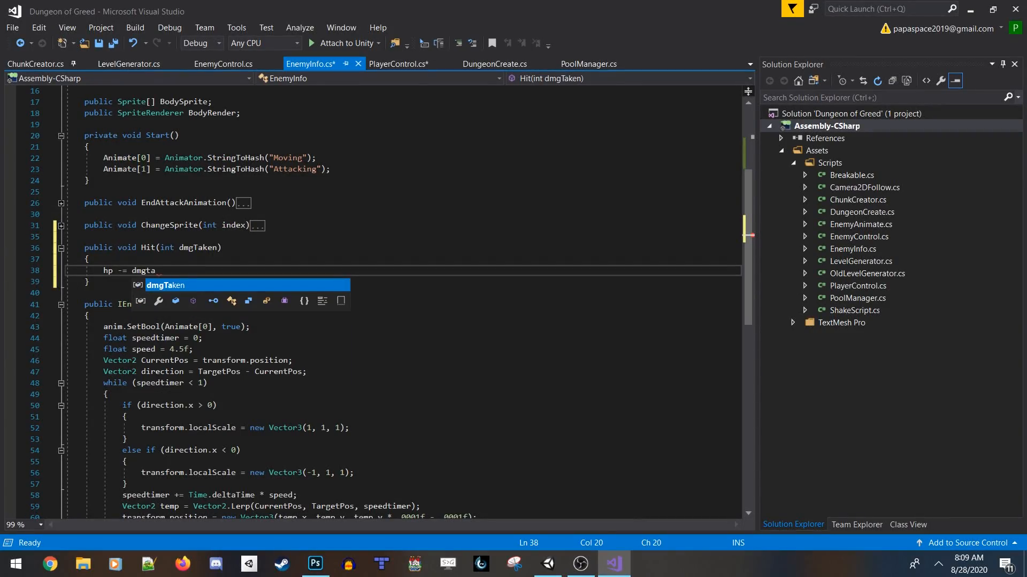
- In EnemyInfo.cs, subtract dmgTaken from hp in Hit and add a [Header("Health Bar")] public Sprite field
key(enter)
text([)
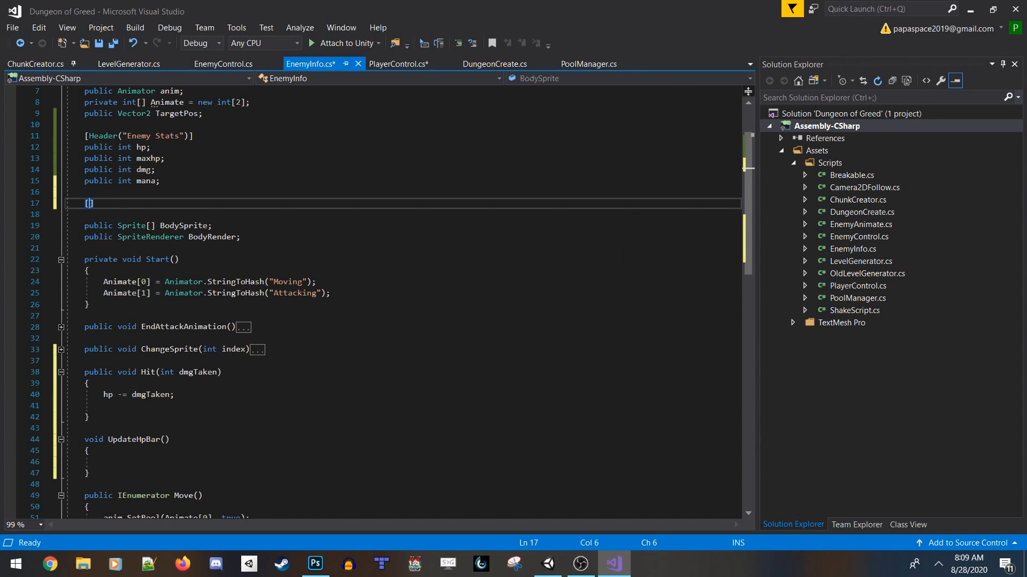
text(Header)
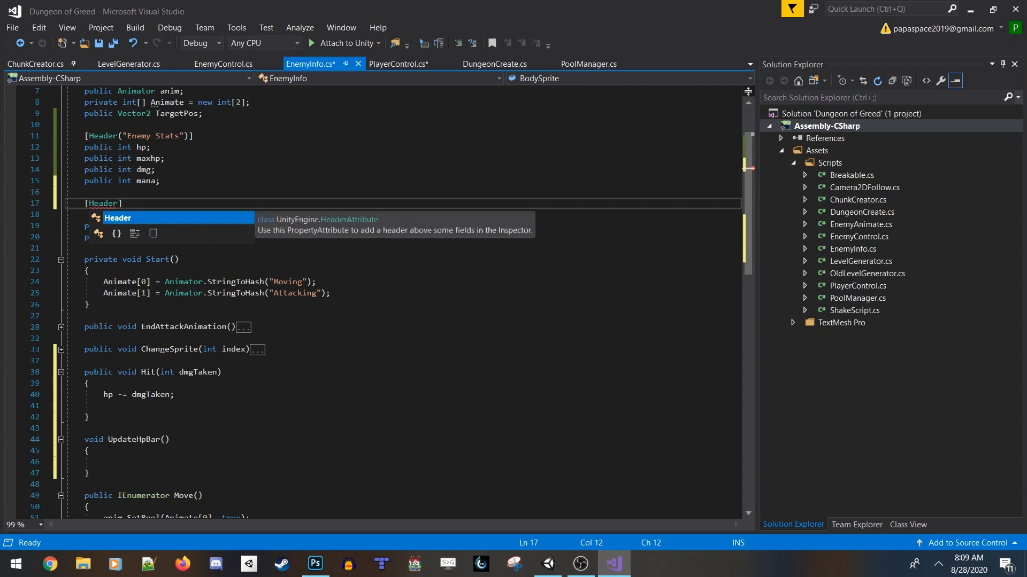
text(()
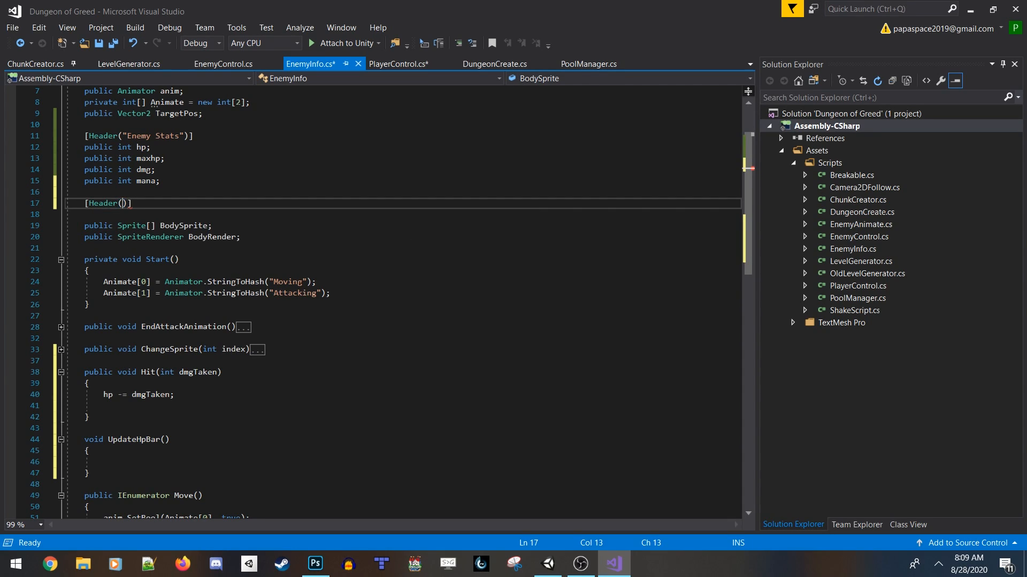
text(Health Bar")
text(pub)
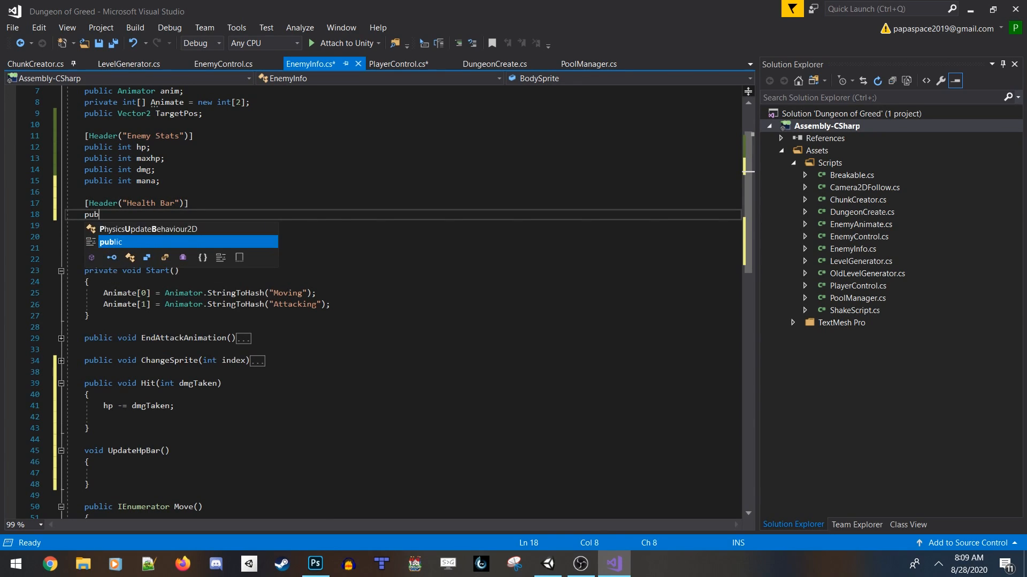
text(lic Sprite)
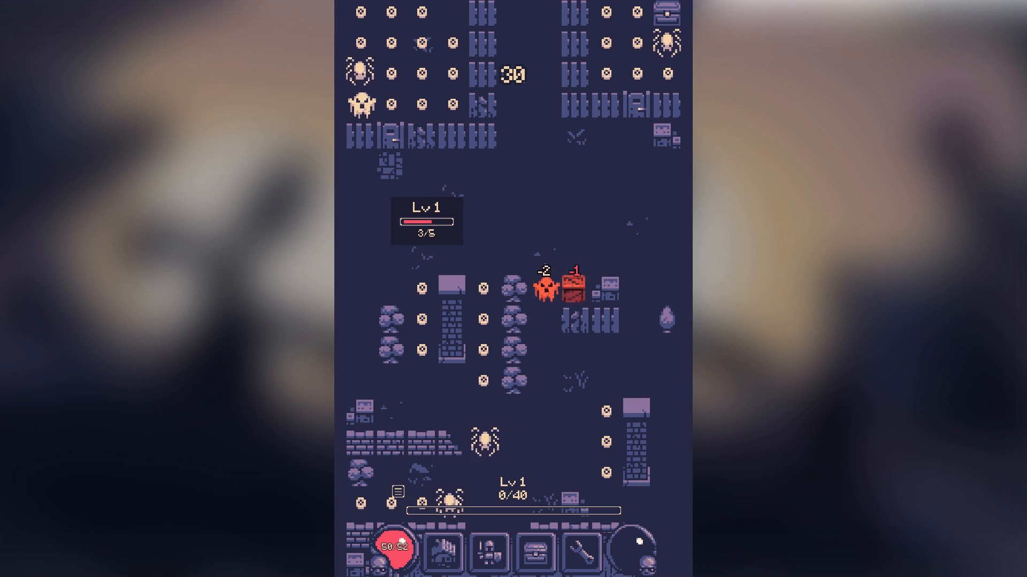
- Attack the red ghost enemy standing beside the player in One Bit Adventure
click(578, 563)
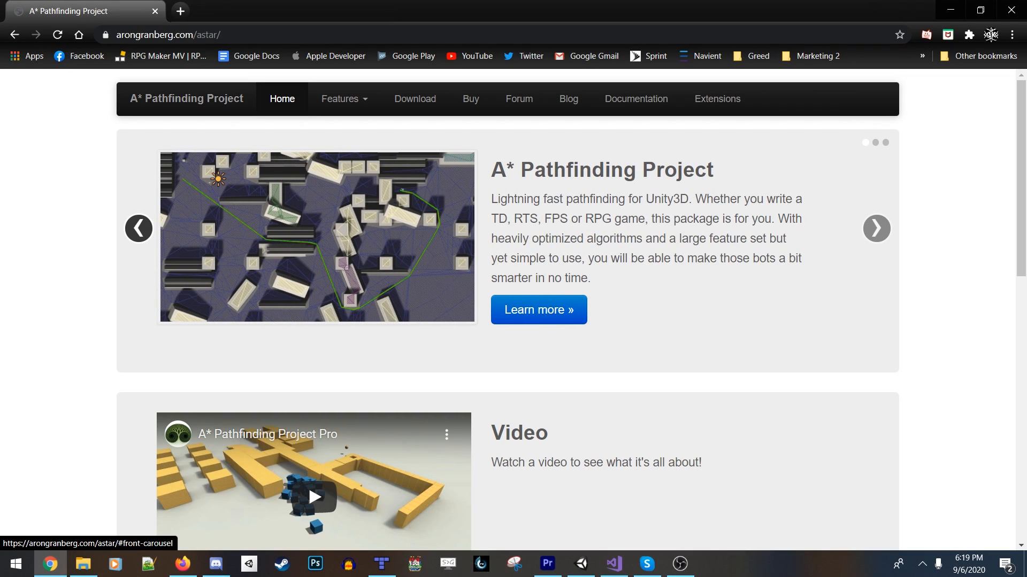
- Open the A* Pathfinding Project Features page and scroll through graph types, local avoidance and 2D pathfinding
click(340, 99)
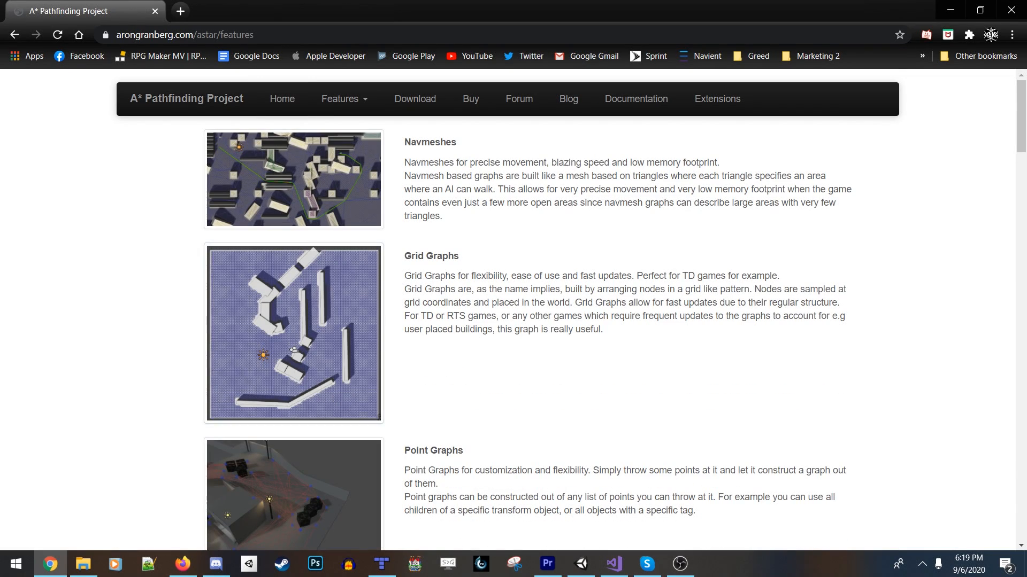
scroll(down, 3)
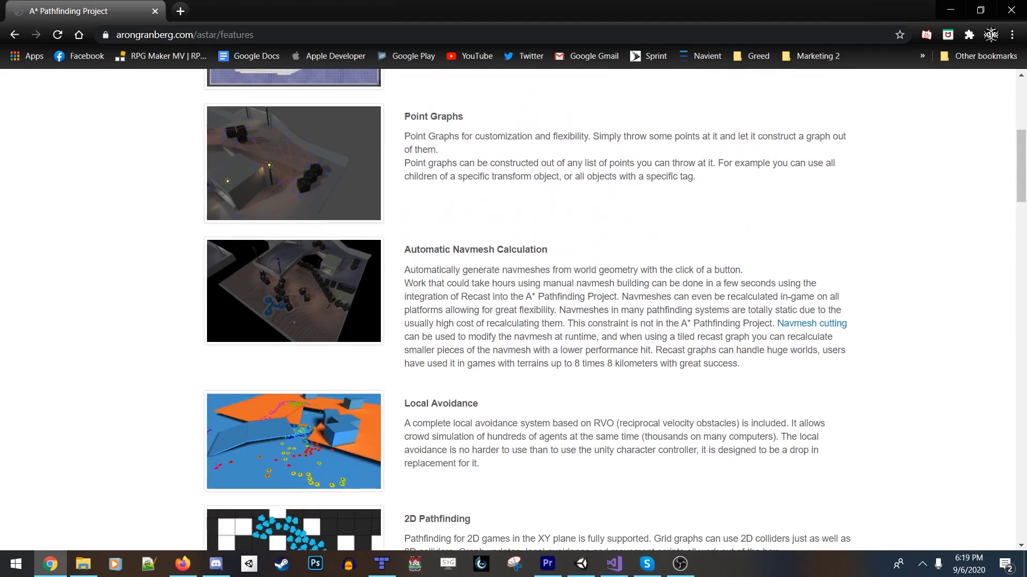
scroll(down, 3)
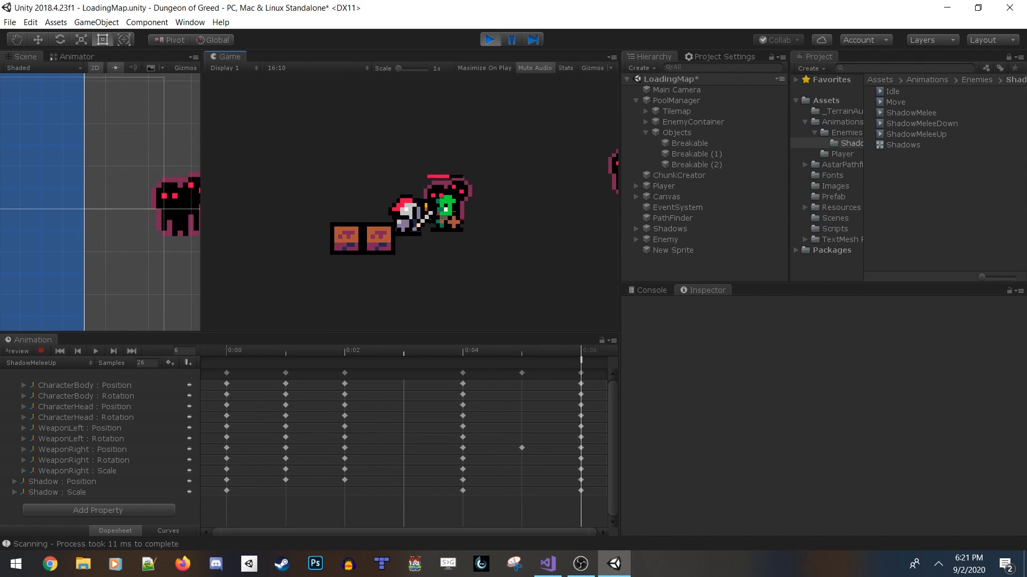
- Build HealthBar, HpBar and Mana sprite objects with a thin blue mana bar atop the red bar
click(488, 39)
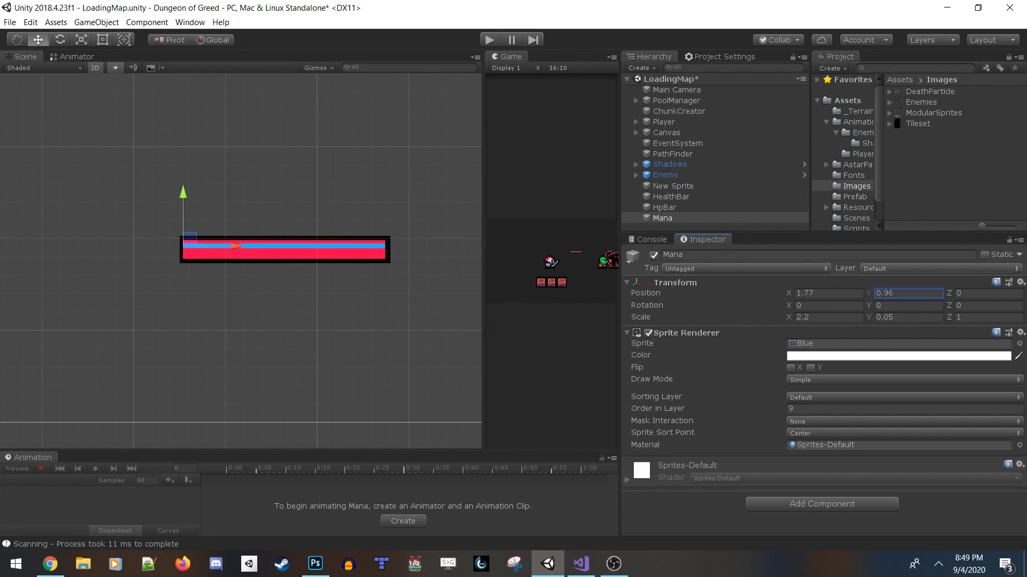
- Assign the HealthBar prefab to PoolManager's Health Bar field and run the scene
text(0.9)
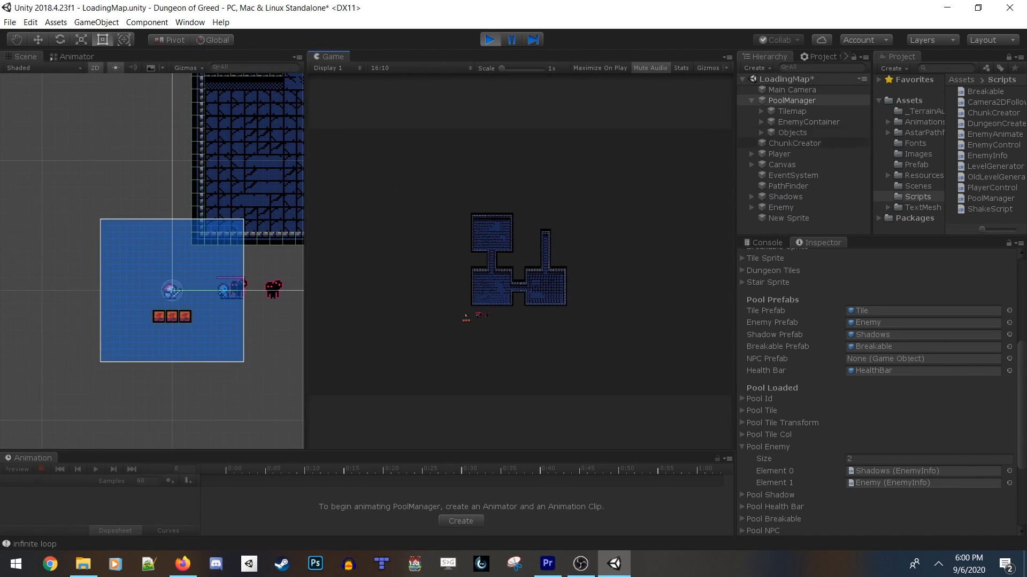
- Set the Main Camera's orthographic Size to 7
click(791, 90)
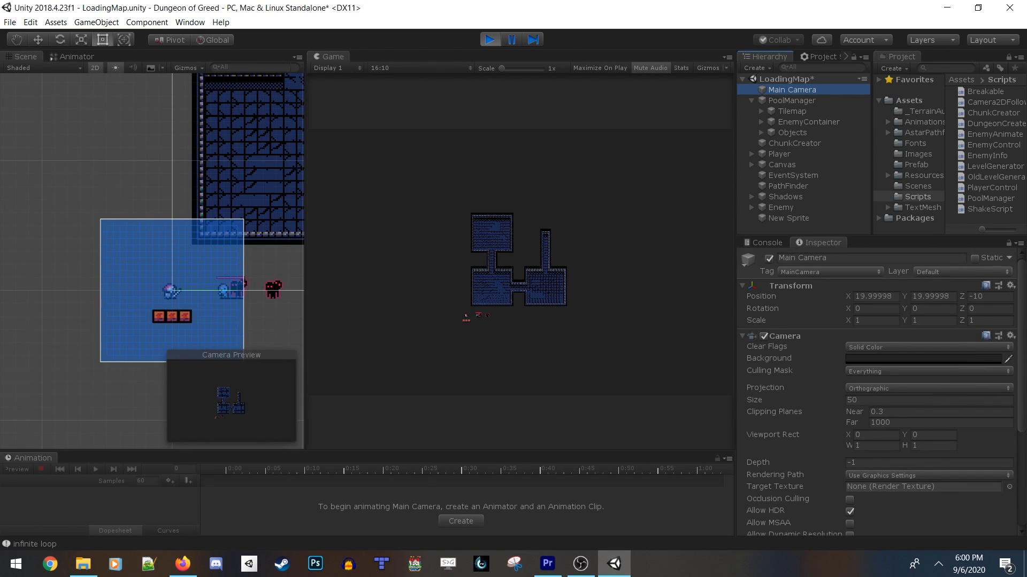
text(7)
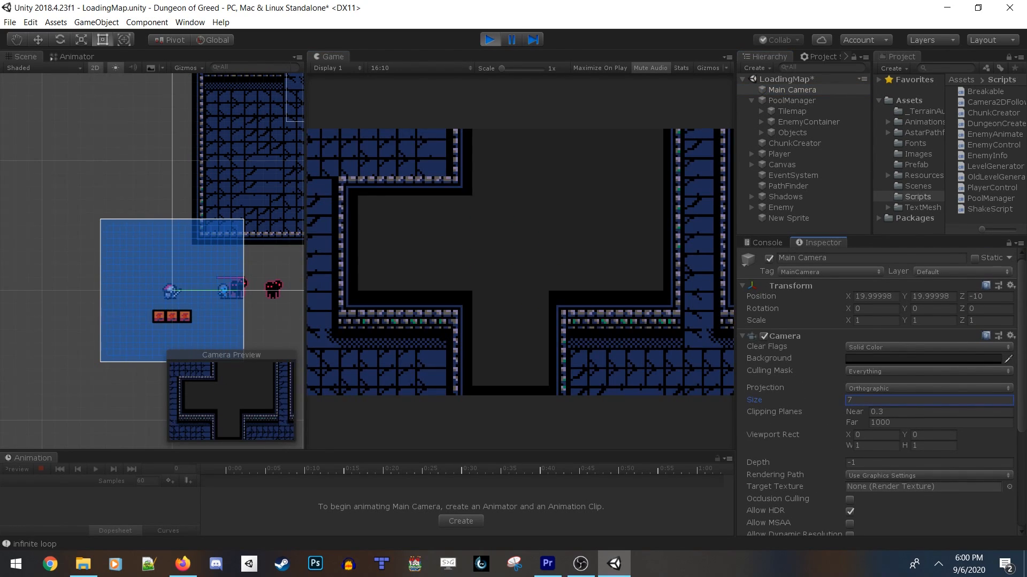
scroll(down, 3)
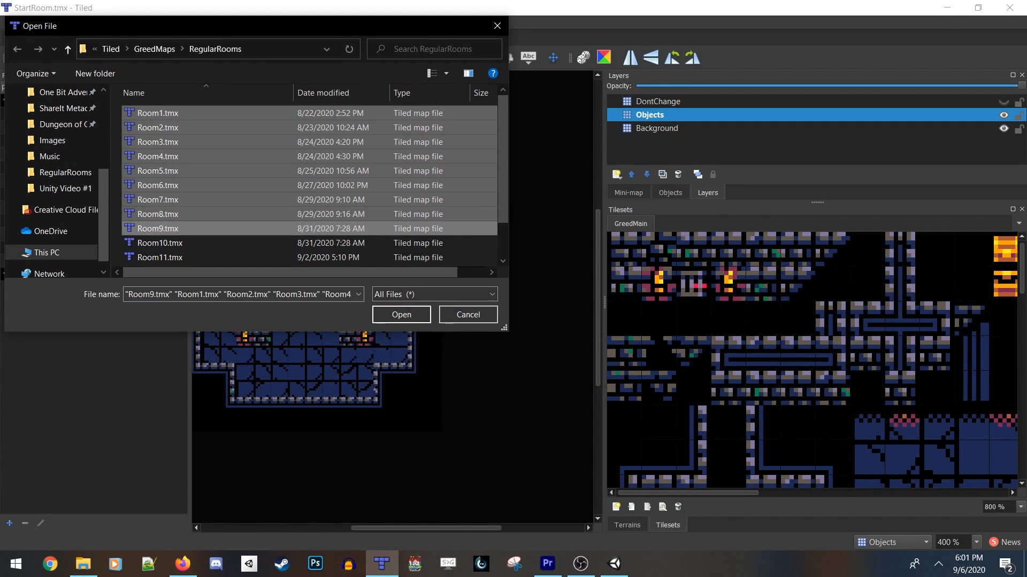
- Open Room1–Room9.tmx in Tiled and browse the Room8, Room6, Room4, Room3 and Room2 layouts
click(400, 314)
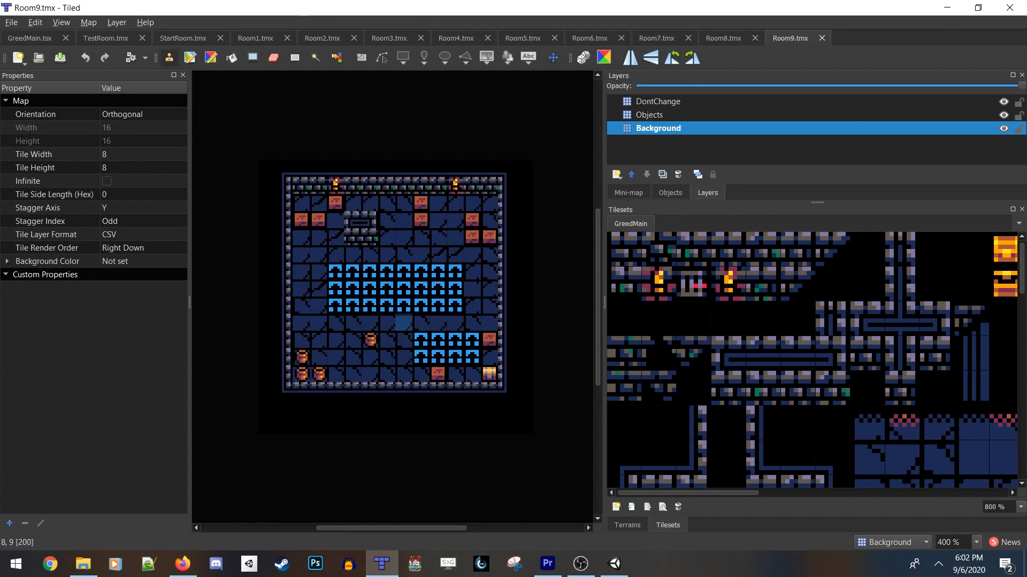
click(720, 38)
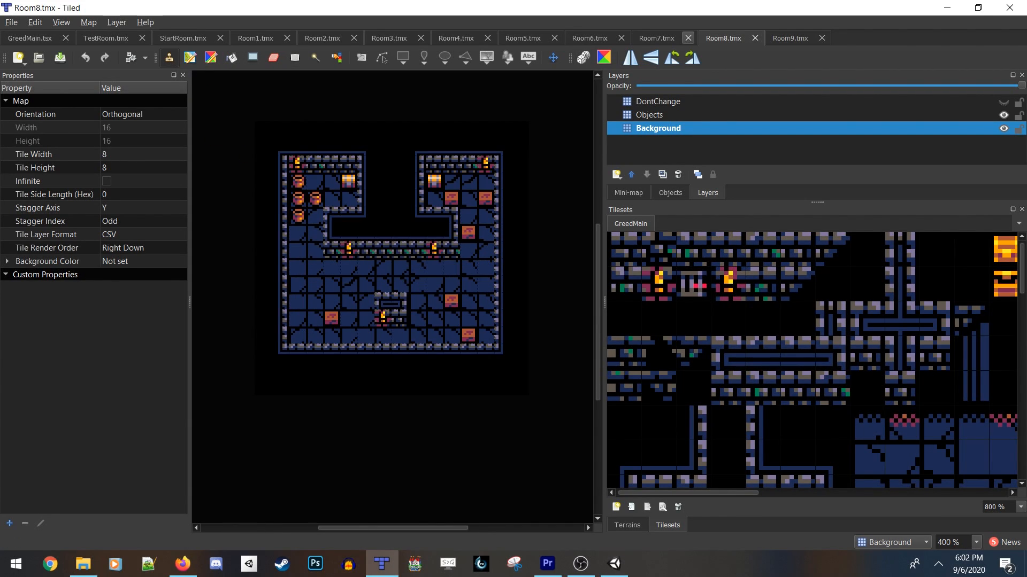
click(588, 38)
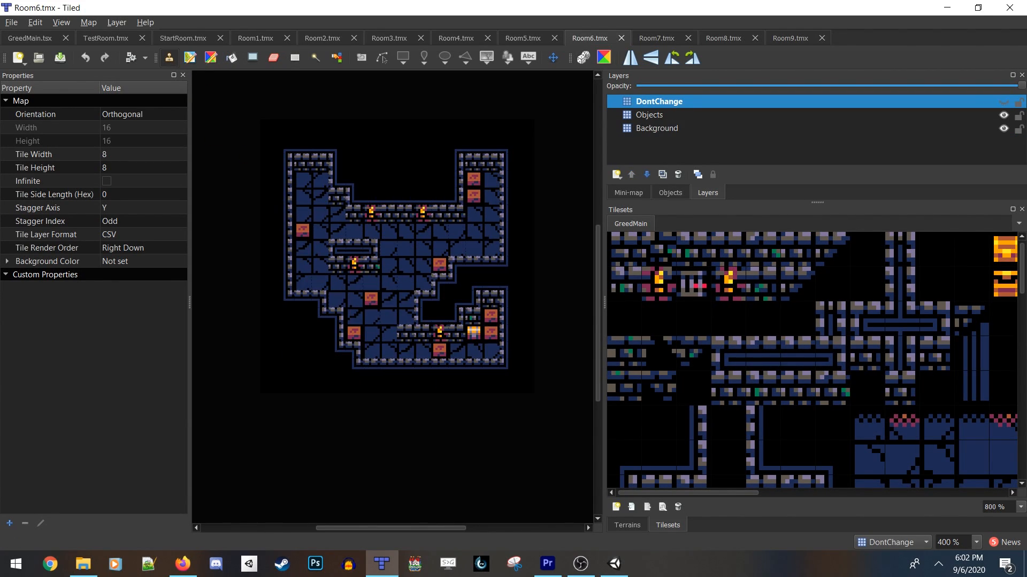
click(455, 38)
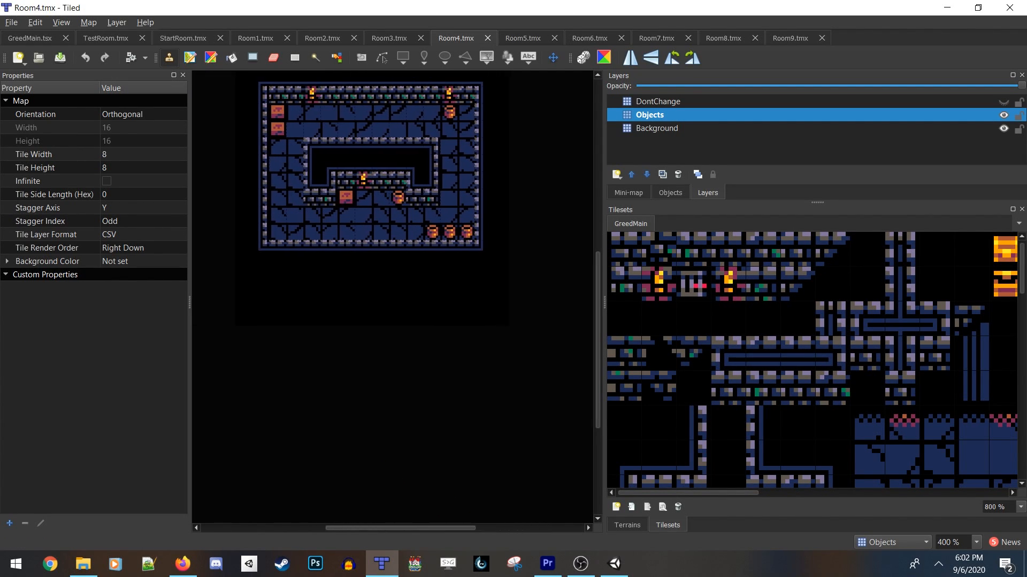
click(388, 37)
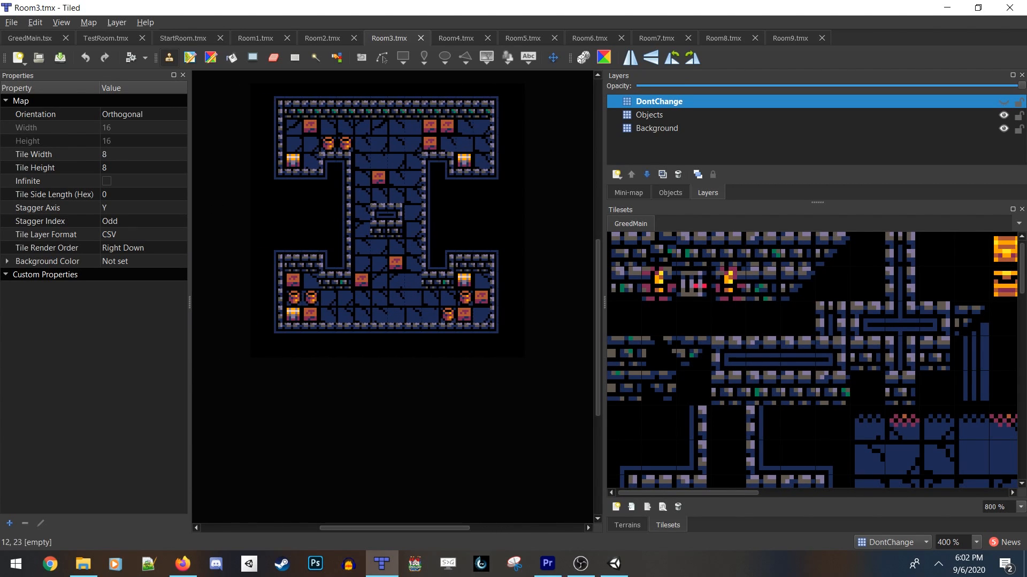
click(321, 38)
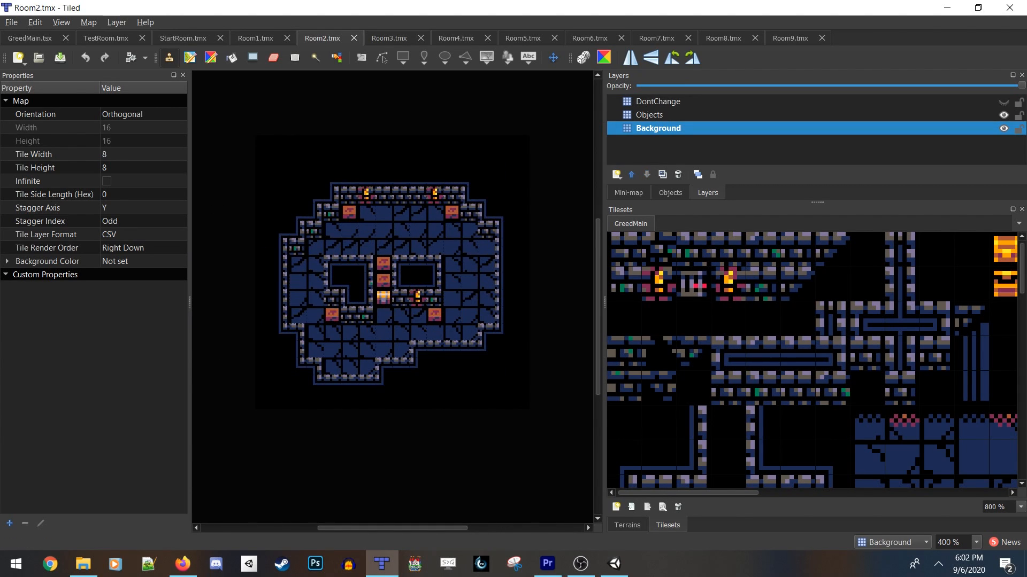
click(254, 38)
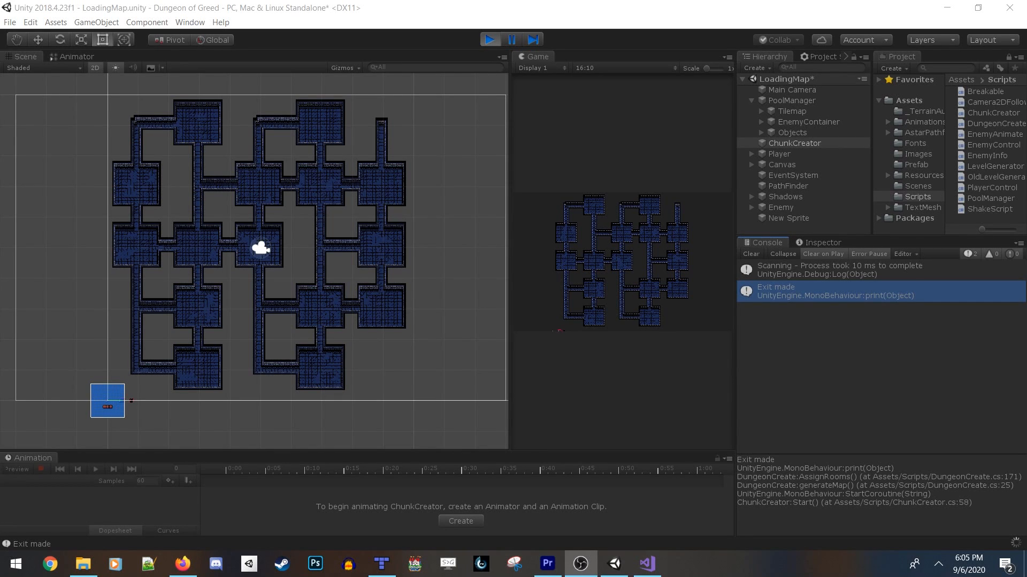
- Run ChunkCreator's dungeon generation, clear the Console, then replay with Camera2DFollow tracking the Player
click(488, 39)
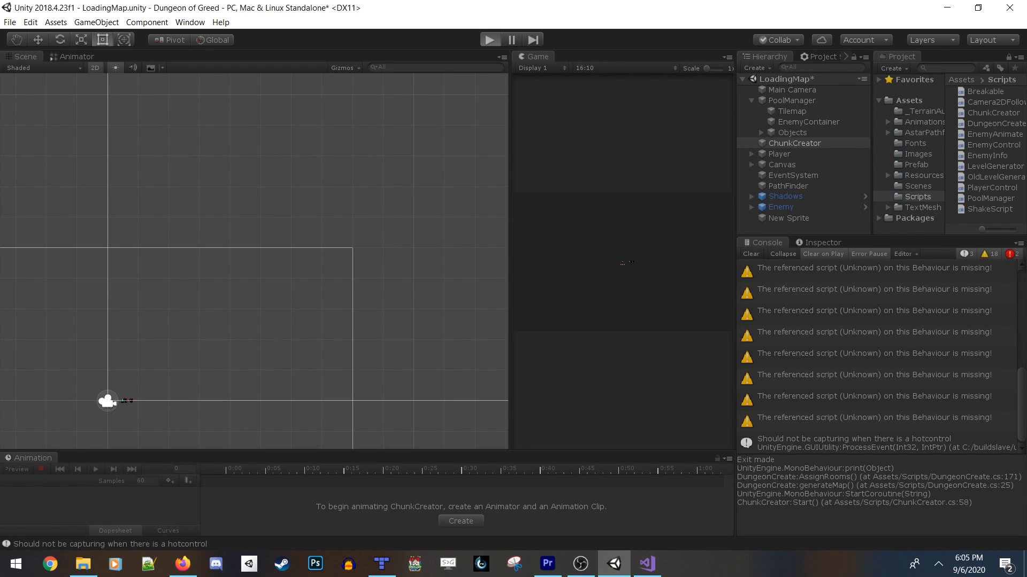
click(489, 39)
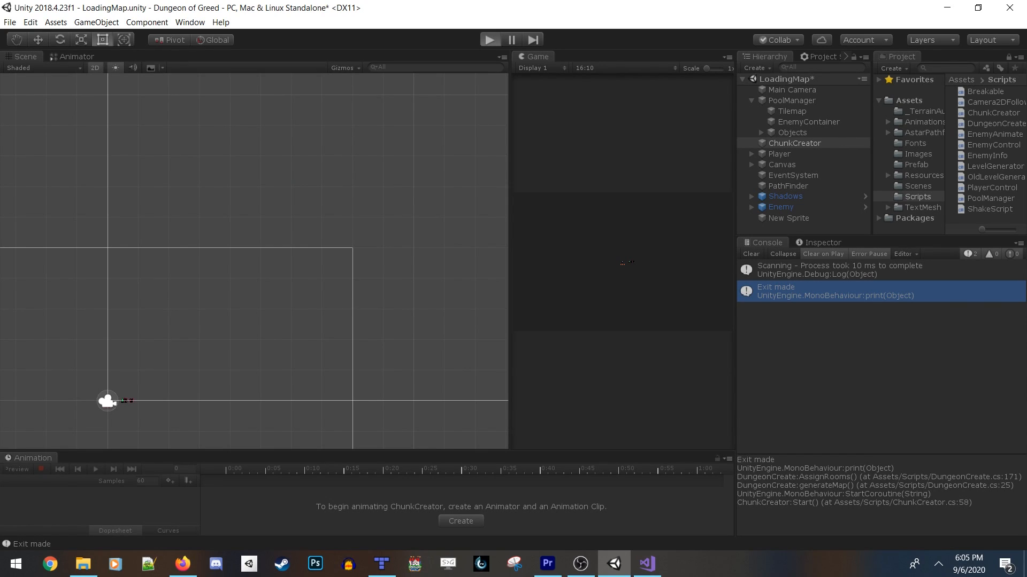
click(489, 39)
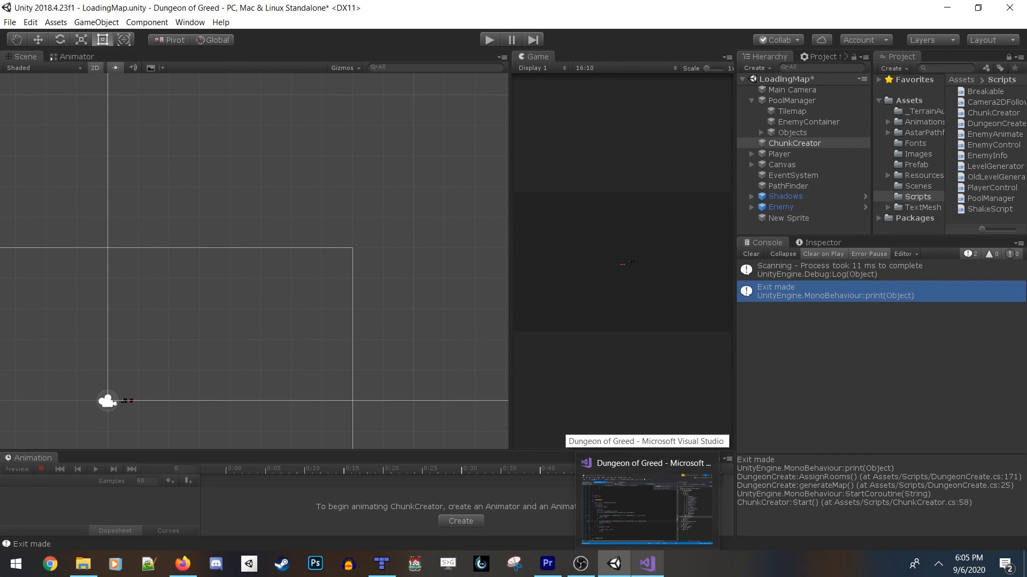
click(488, 39)
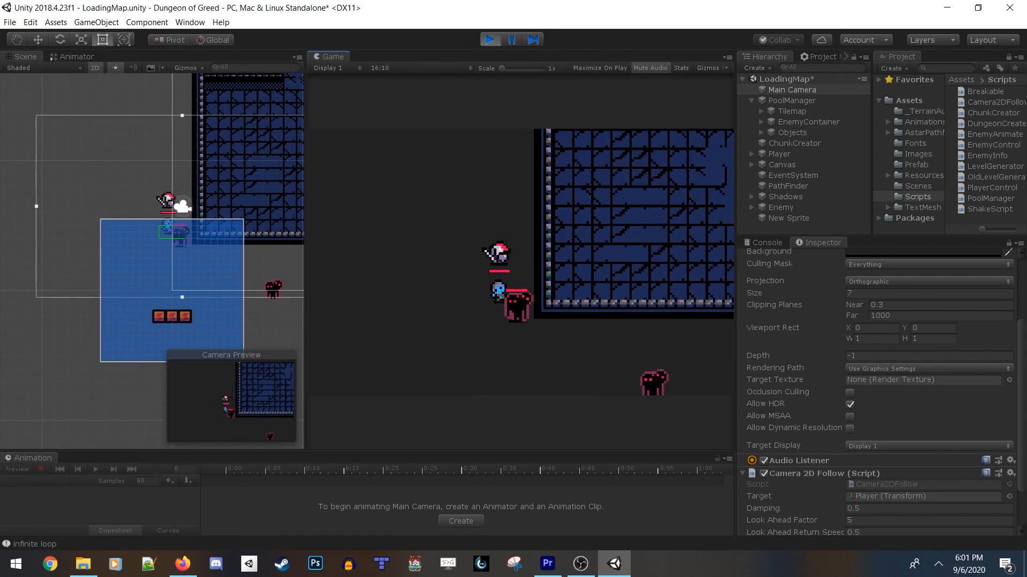